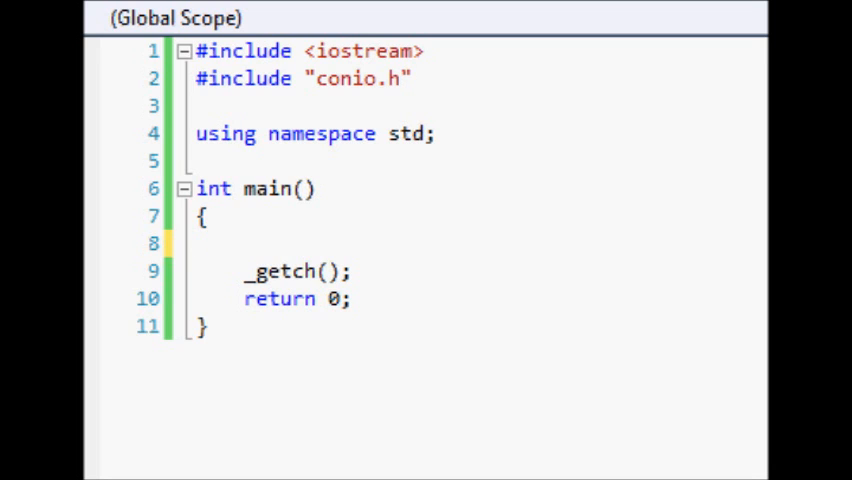
- Write the outer loop for(int i = ...; i <= 10; i++) with an opening brace for its body
type("for(")
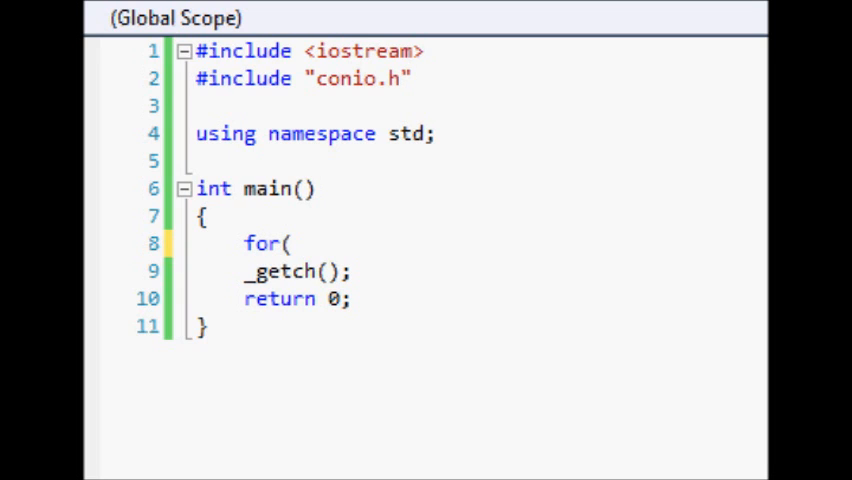
type("int")
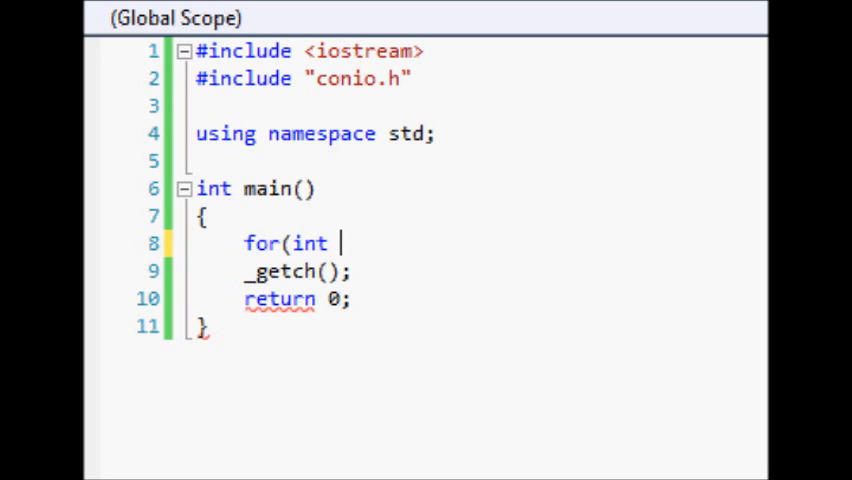
type("i")
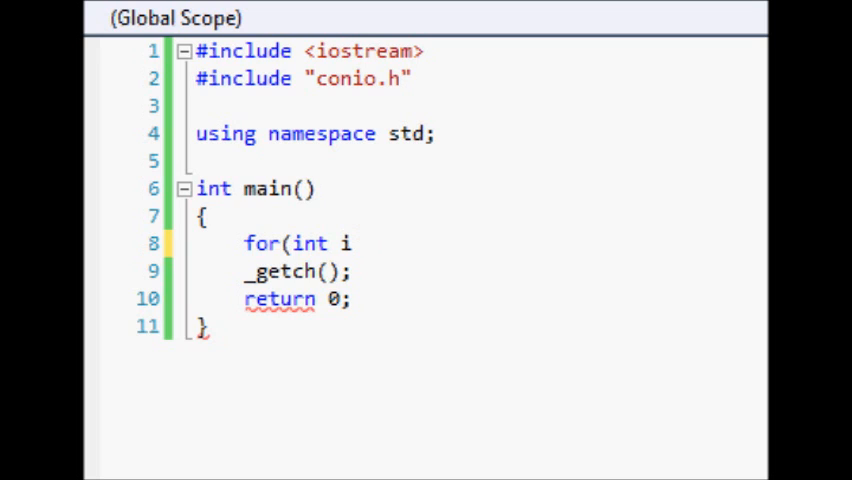
type("= 0")
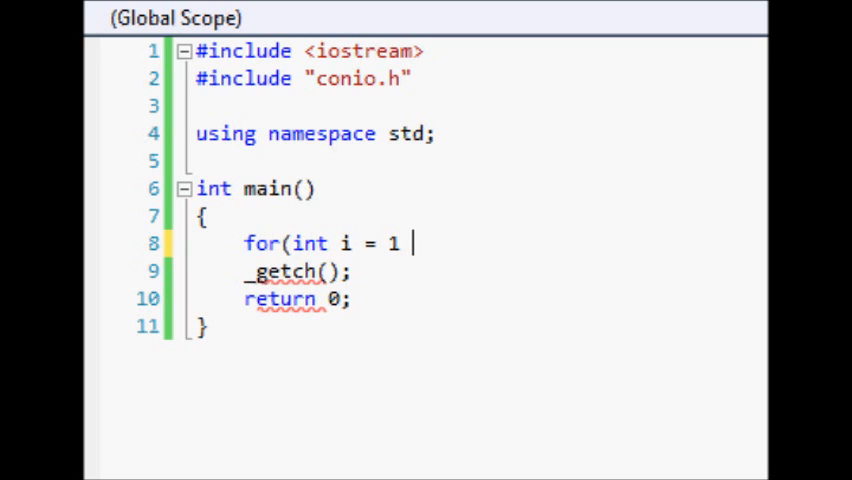
type(";")
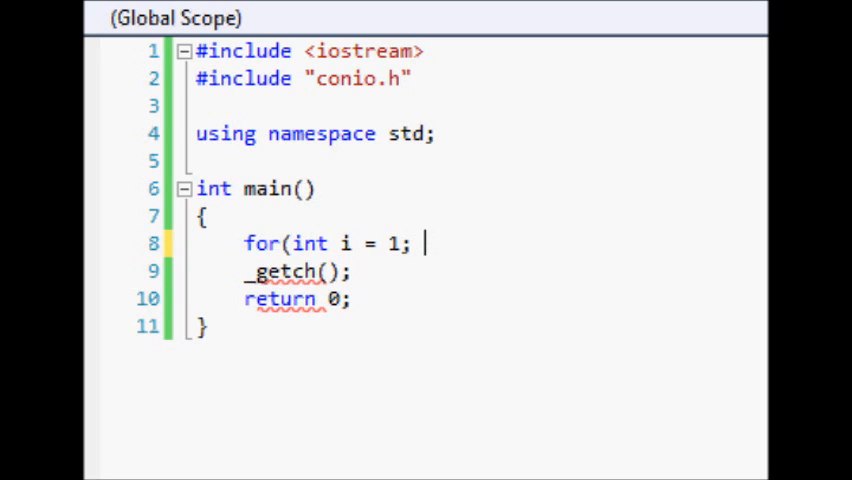
type("i <")
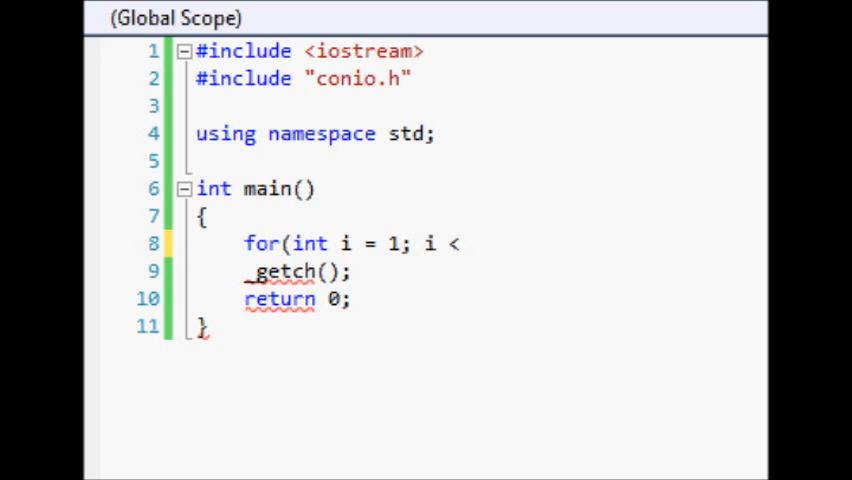
type("= 10; i++")
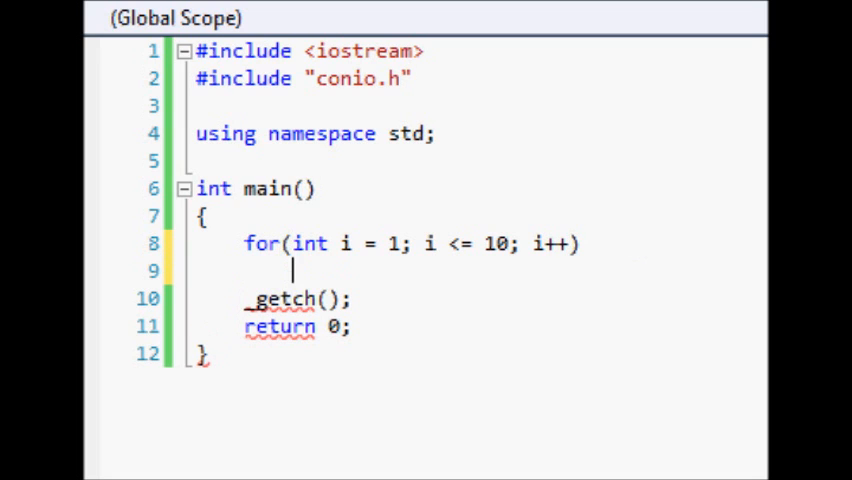
type("{")
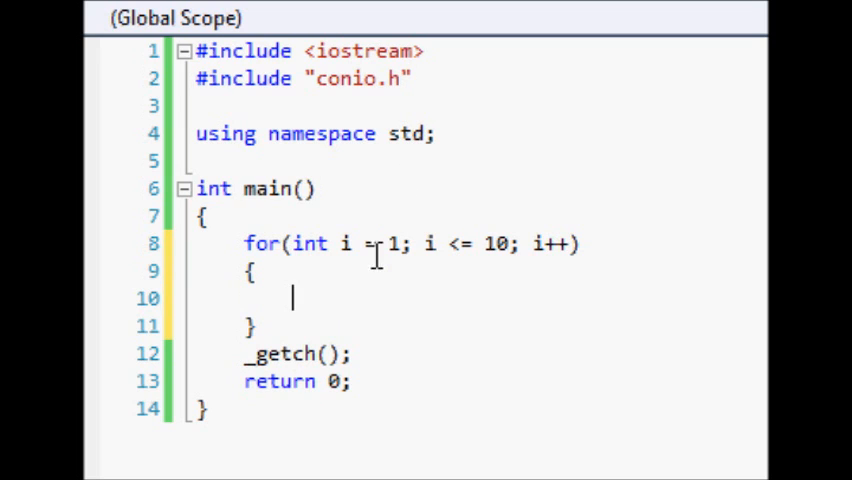
double_click(392, 244)
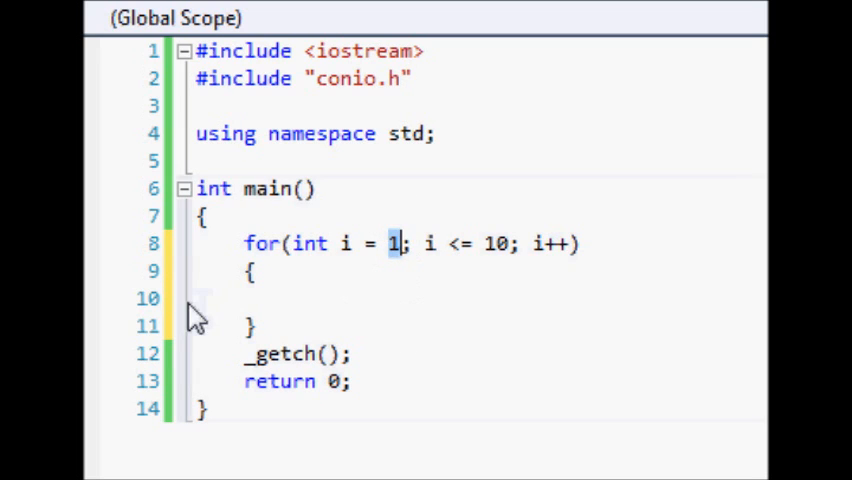
mouse_move(500, 244)
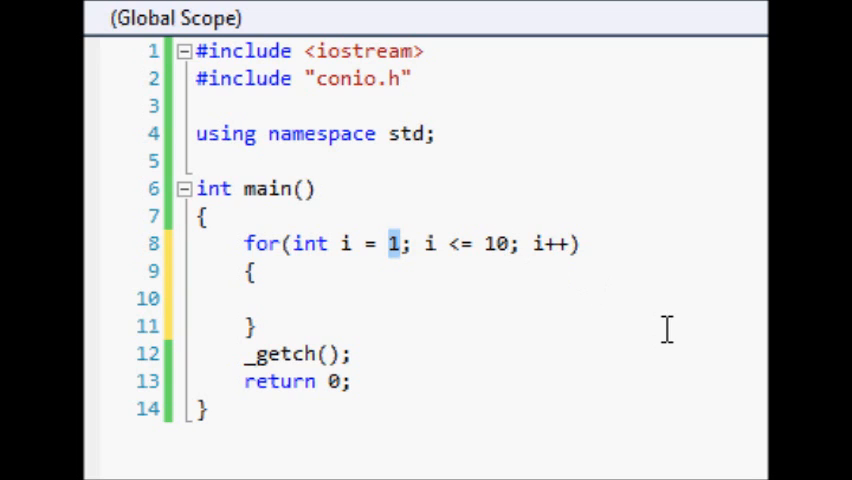
mouse_move(320, 356)
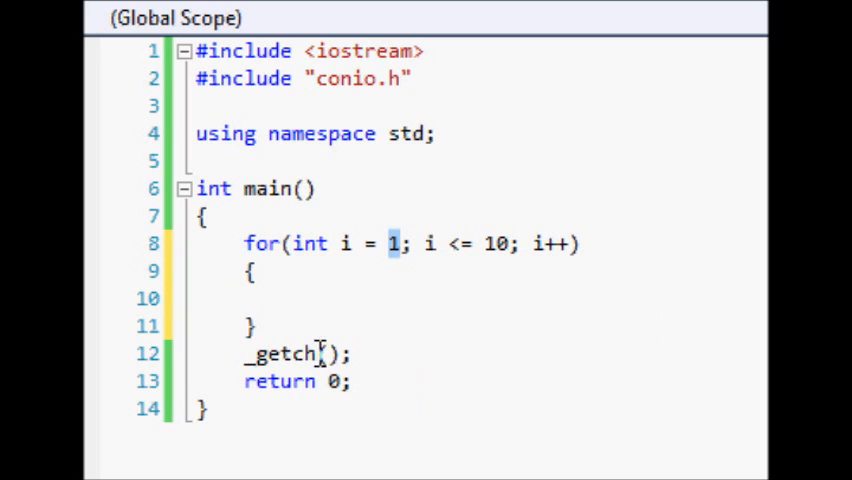
left_click(290, 296)
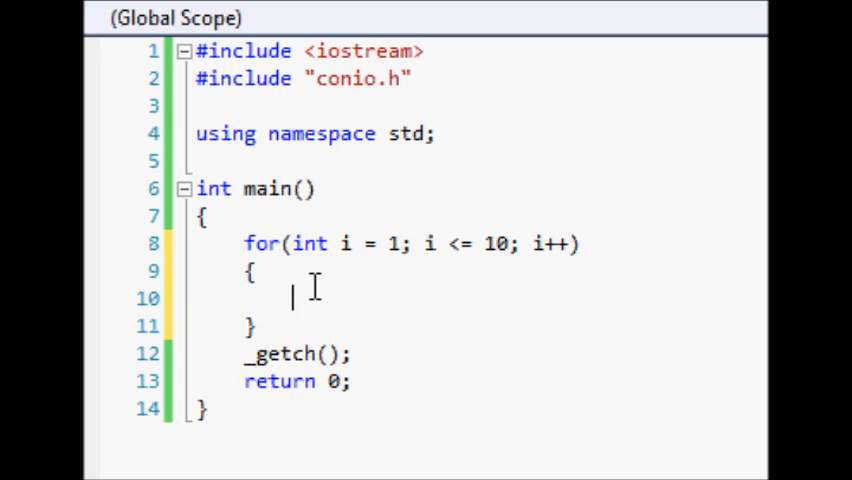
- Write the inner loop for(int x = 1; x <= 5; x++) with an opening brace inside the outer loop
type("for(int x")
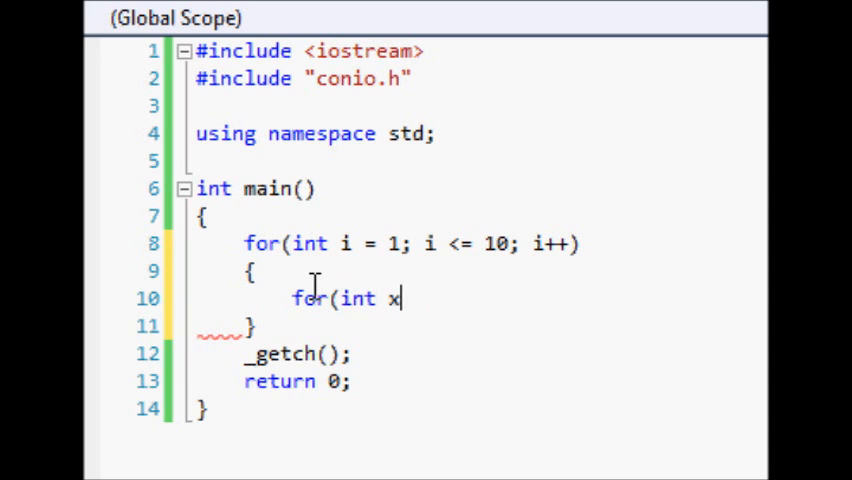
type("= 1;")
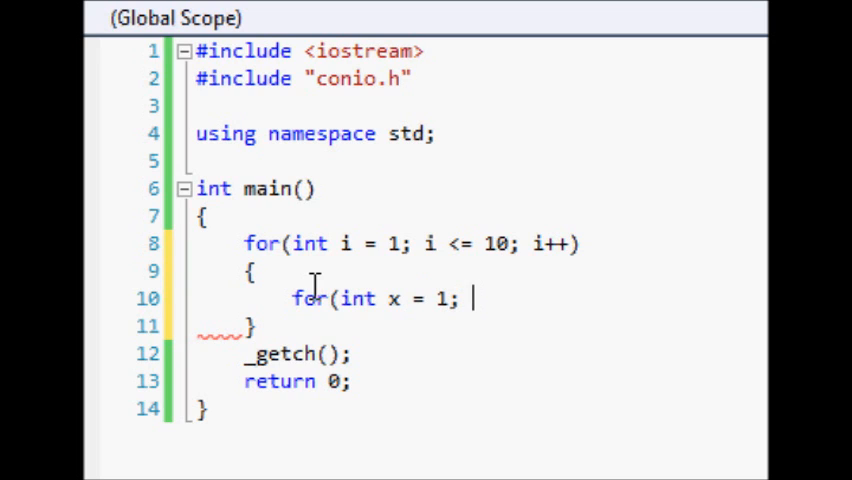
type("x <")
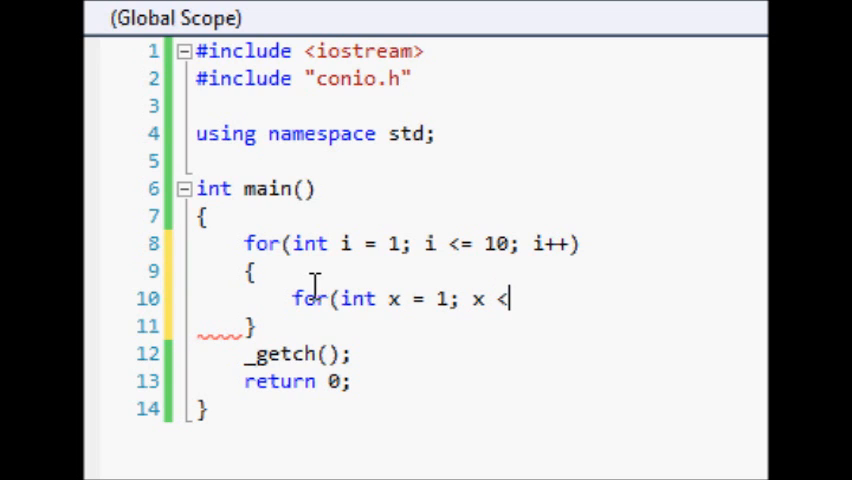
type("= 5; x")
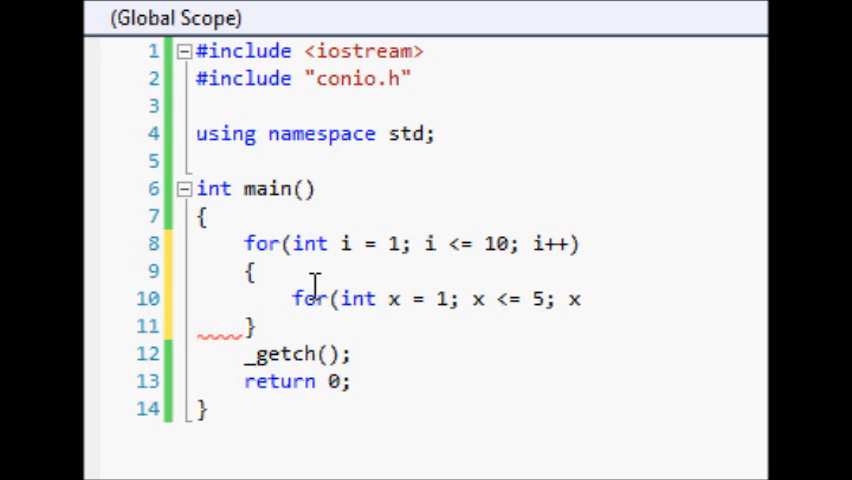
type("++)")
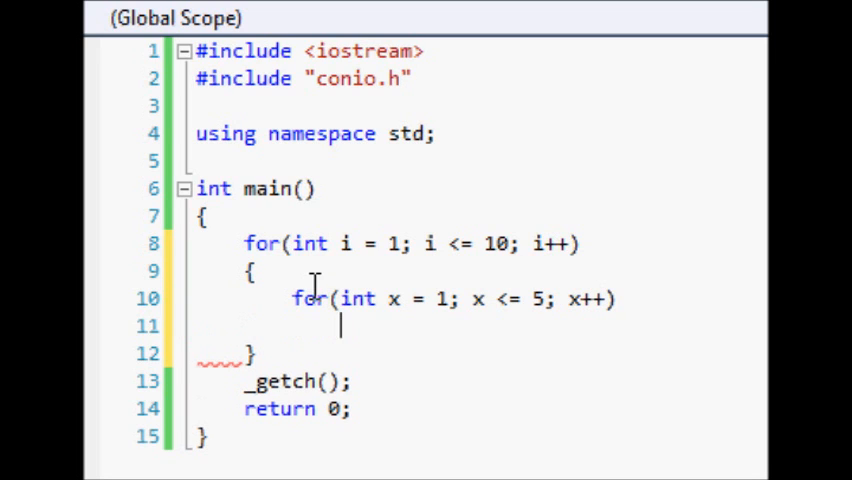
type("{")
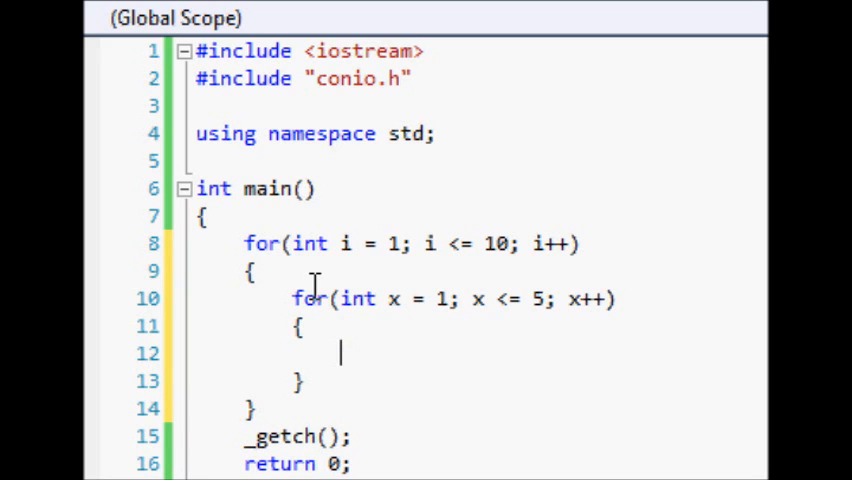
- Add cout << x; inside the inner loop so each pass prints x
type("cout")
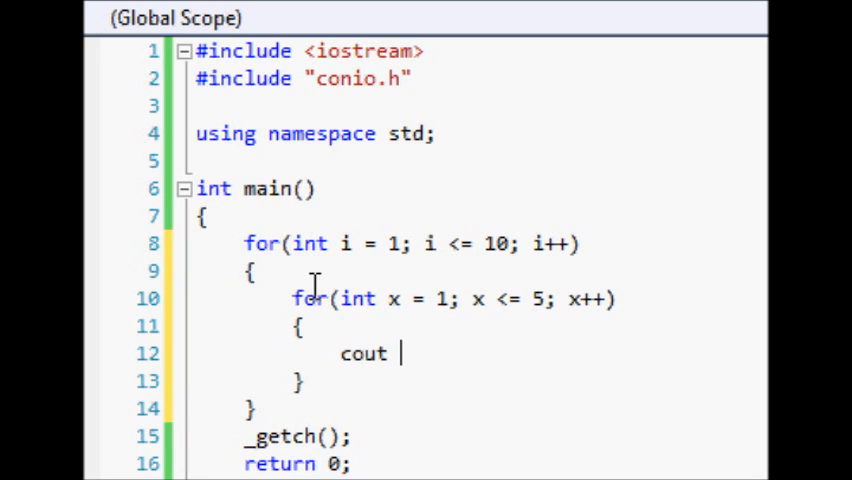
type("<<")
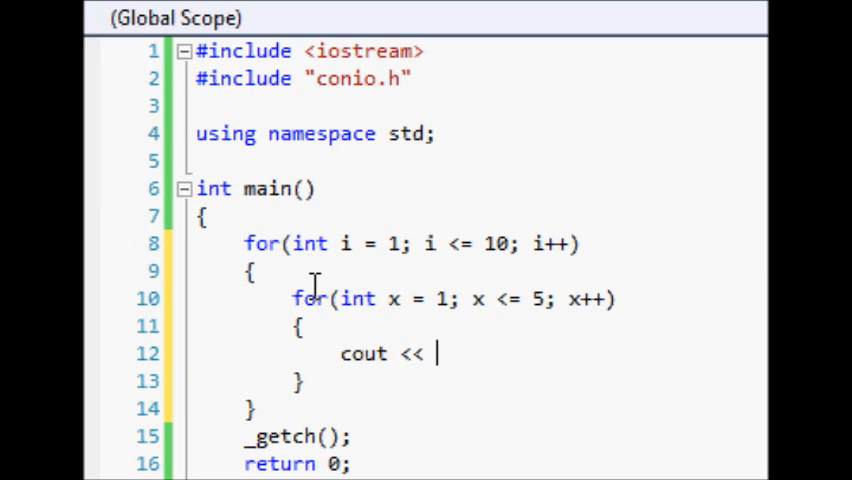
type("x;")
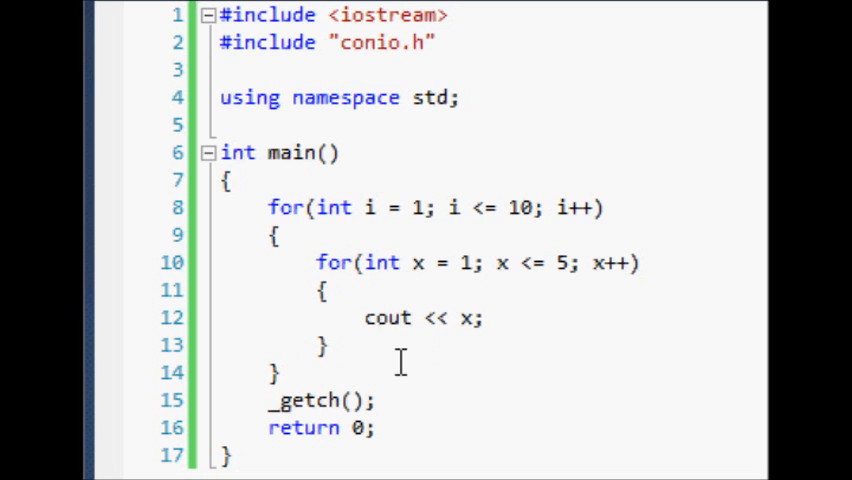
- After the inner loop add cout << " " << i << endl; printing spaces, the row number and a line break
key("Enter")
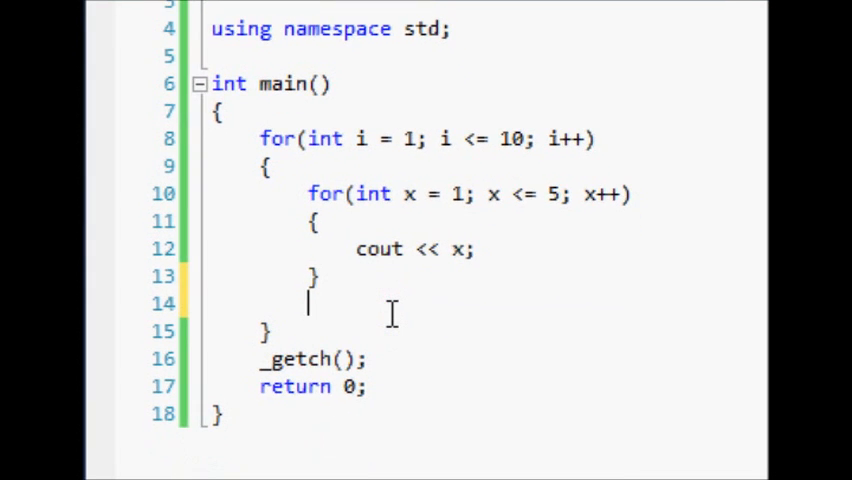
type("cout << \"")
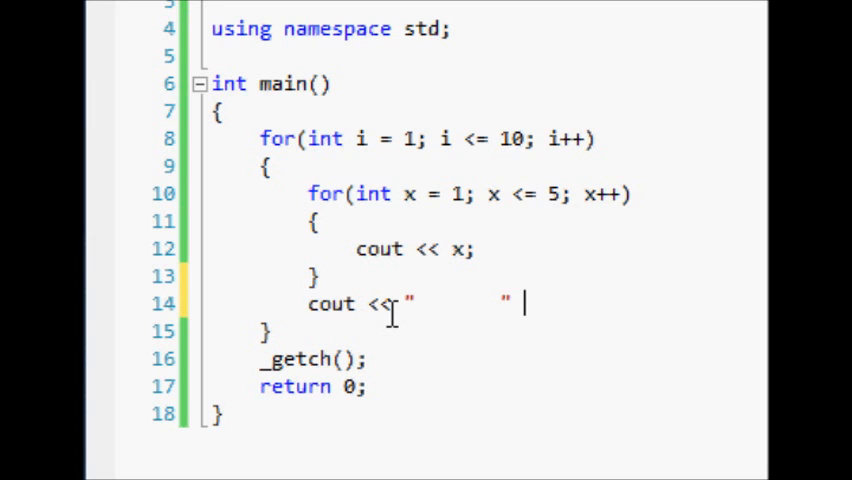
type("<< i << e")
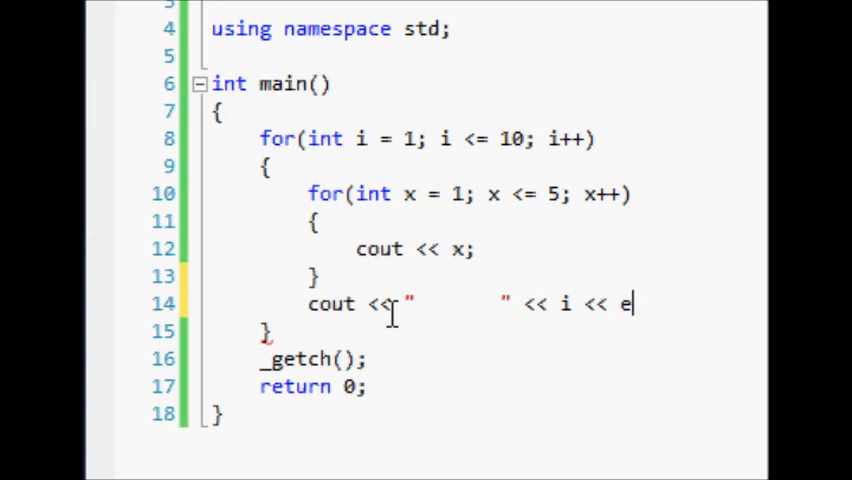
type("ndl;")
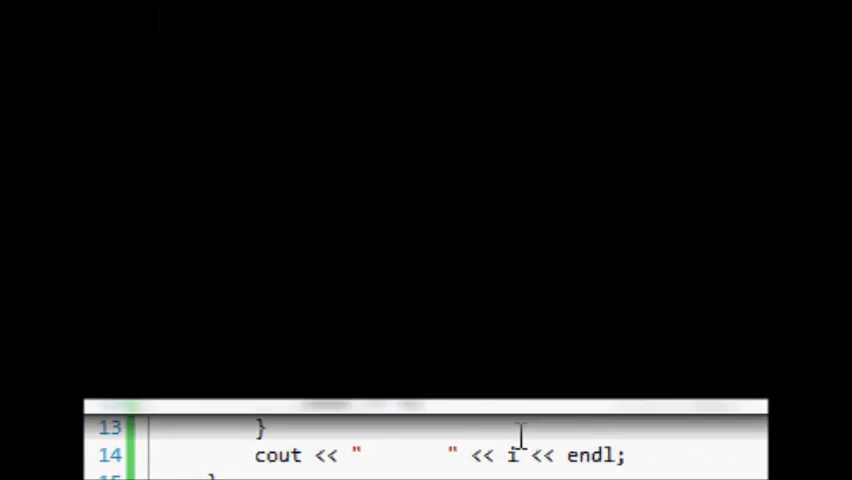
- Build and run the program to see ten rows of 12345 followed by row numbers 1–10
key("F5")
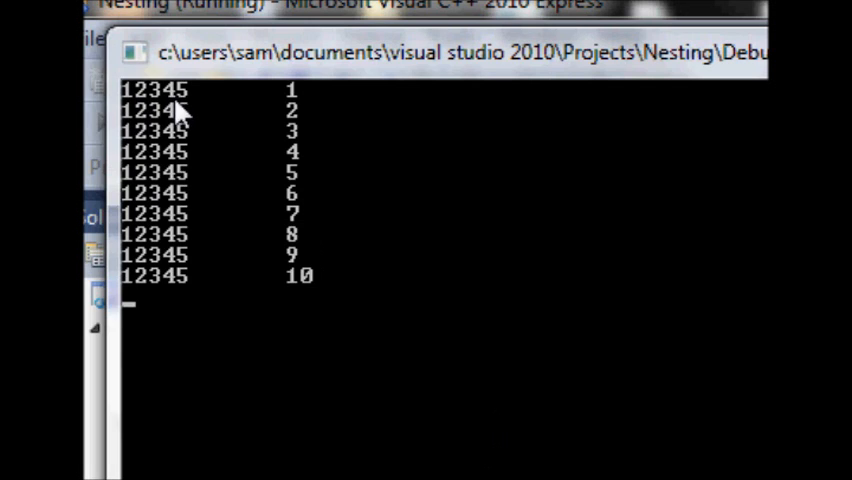
mouse_move(252, 116)
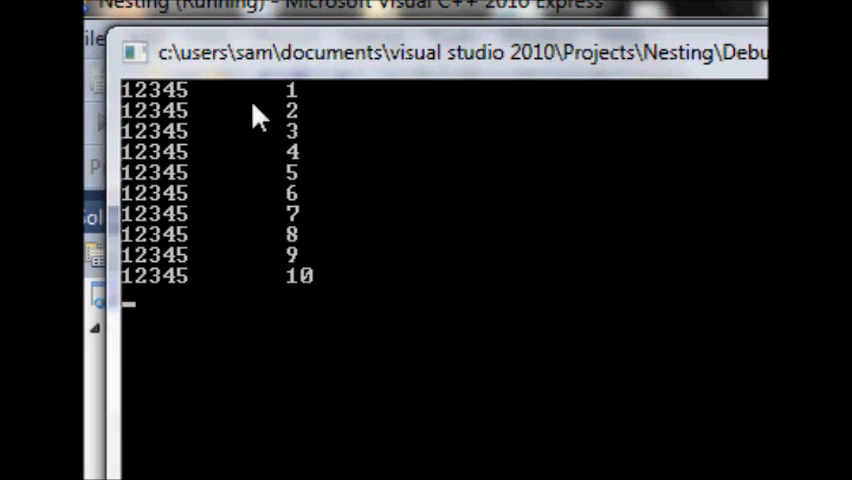
mouse_move(304, 116)
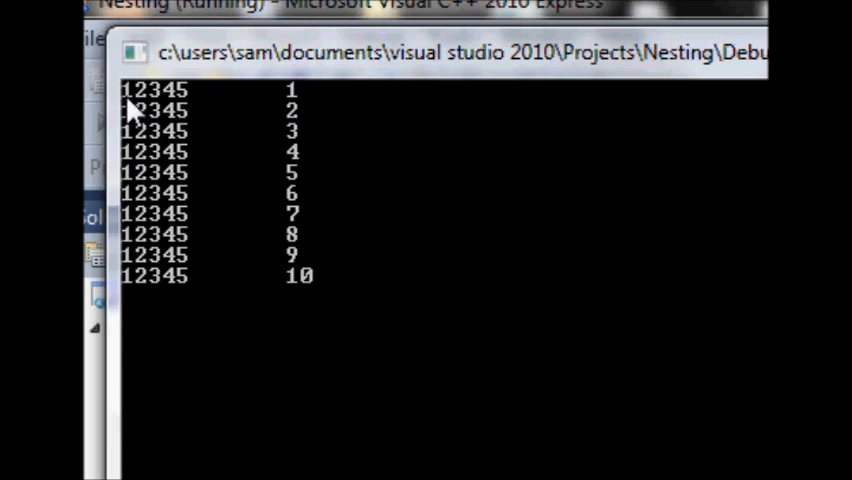
mouse_move(160, 100)
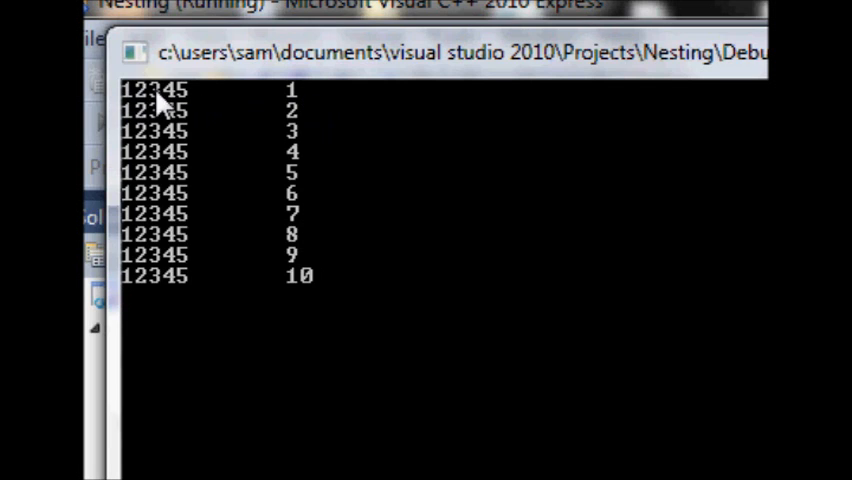
mouse_move(276, 116)
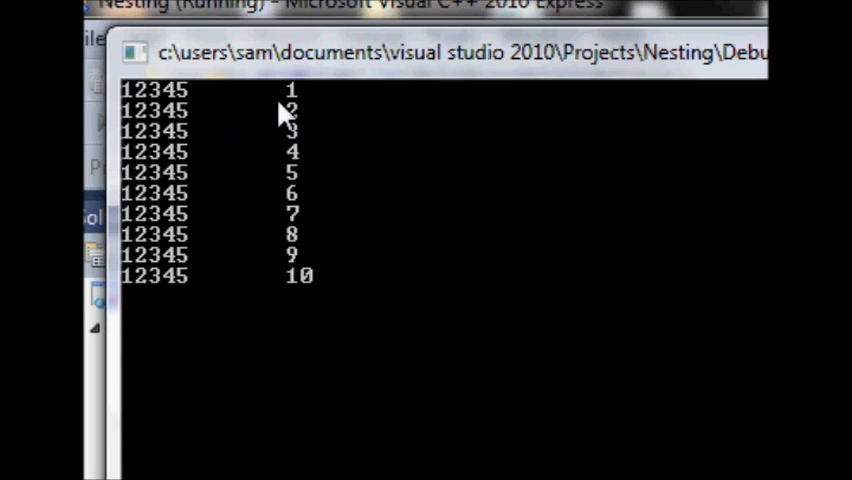
mouse_move(308, 130)
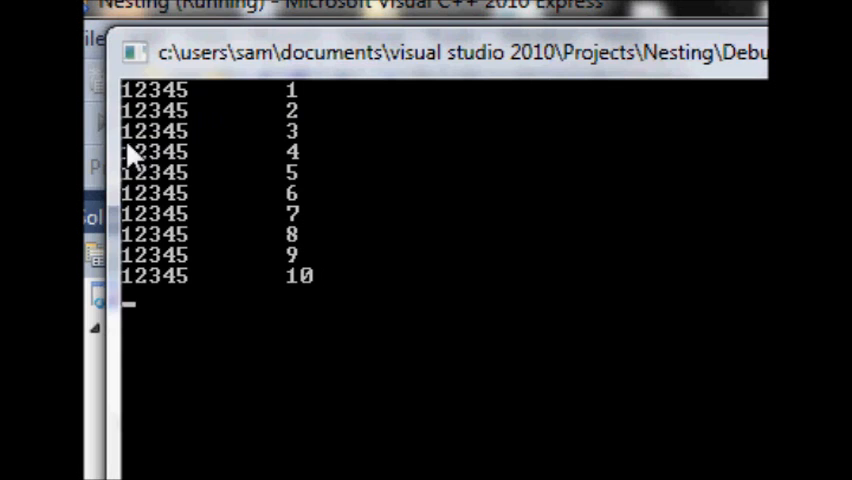
mouse_move(236, 156)
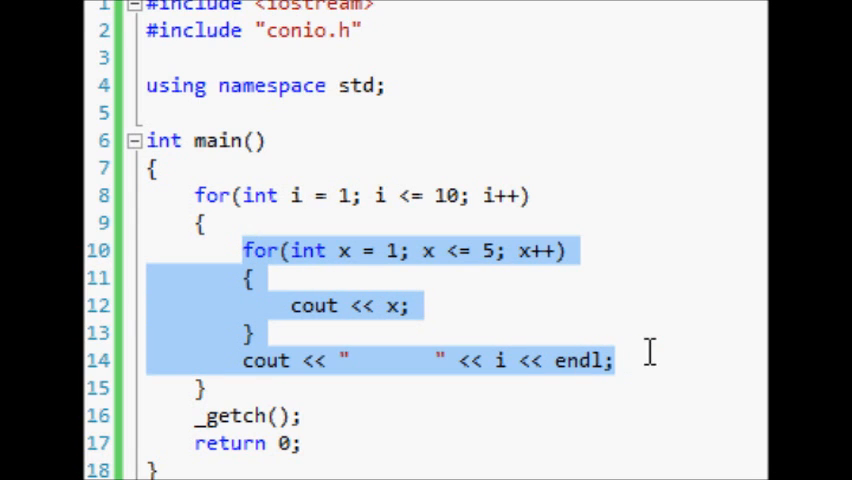
left_click(248, 250)
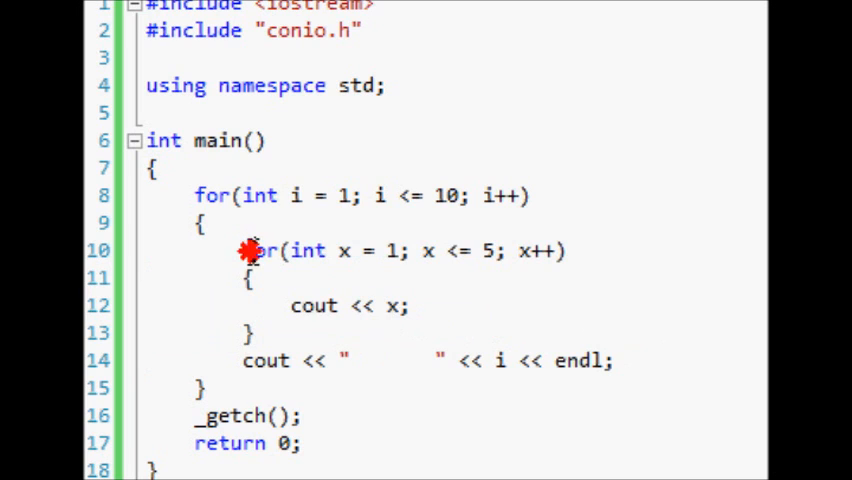
mouse_move(352, 322)
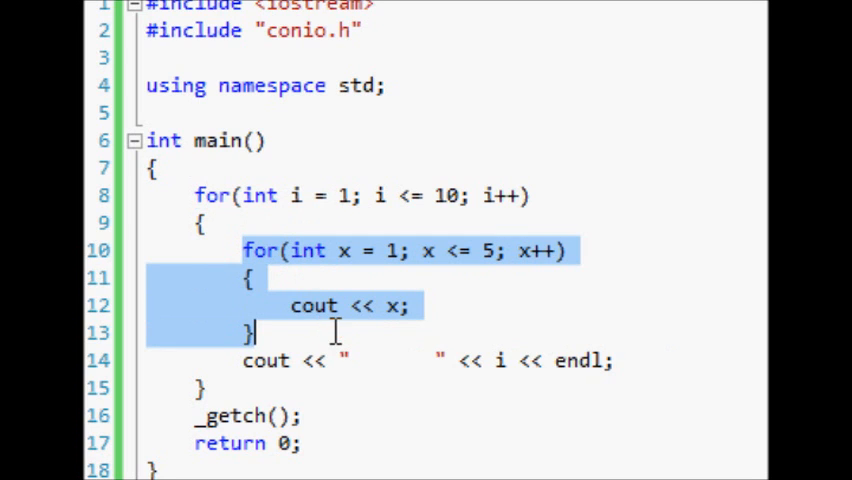
mouse_move(244, 362)
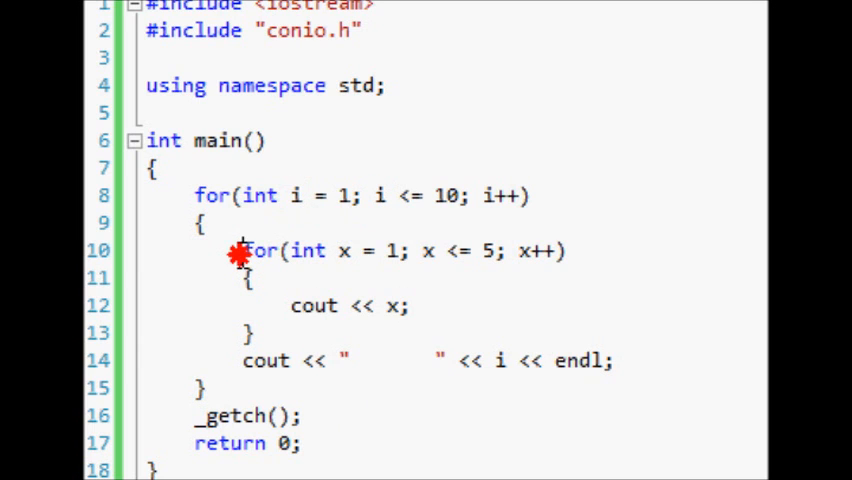
left_click_drag(242, 252, 256, 332)
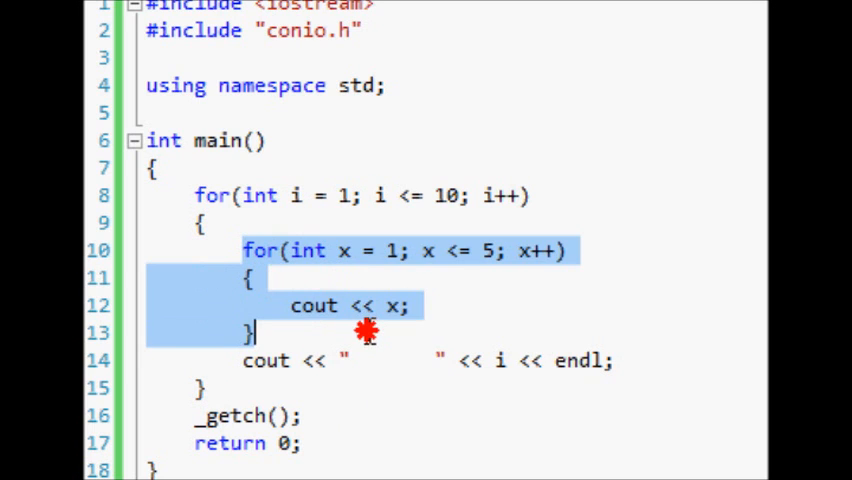